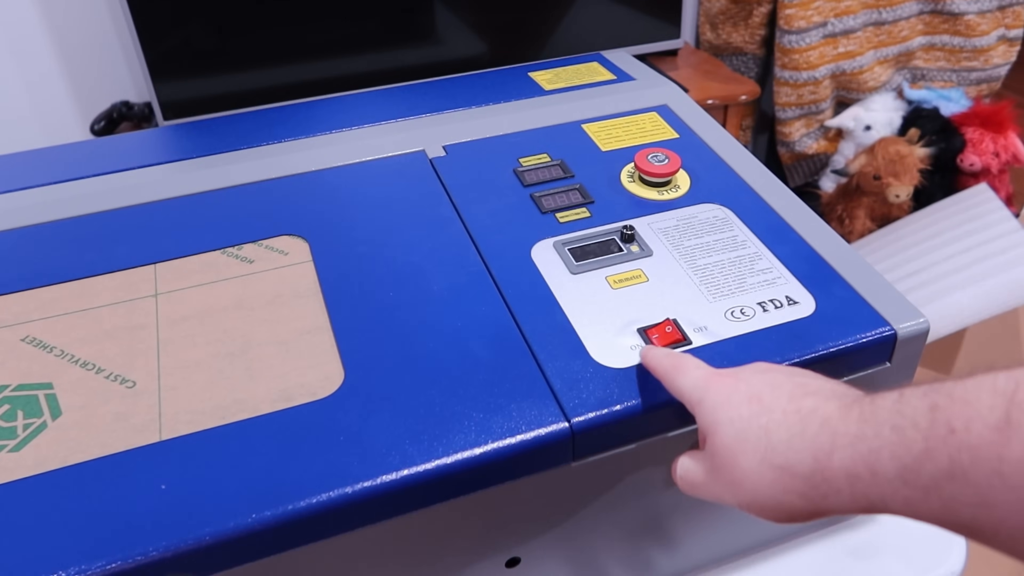
pyautogui.click(660, 336)
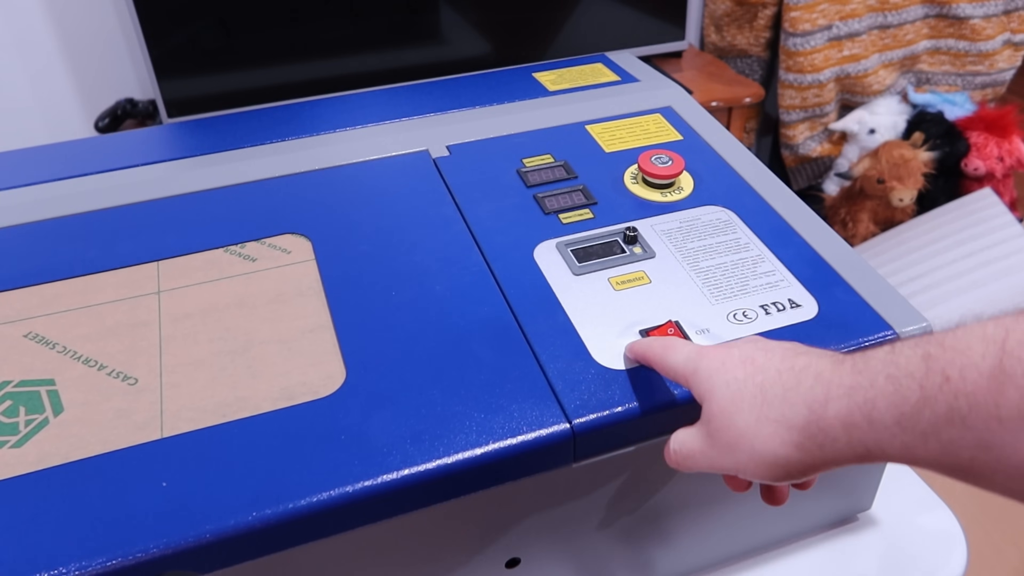
pyautogui.click(666, 343)
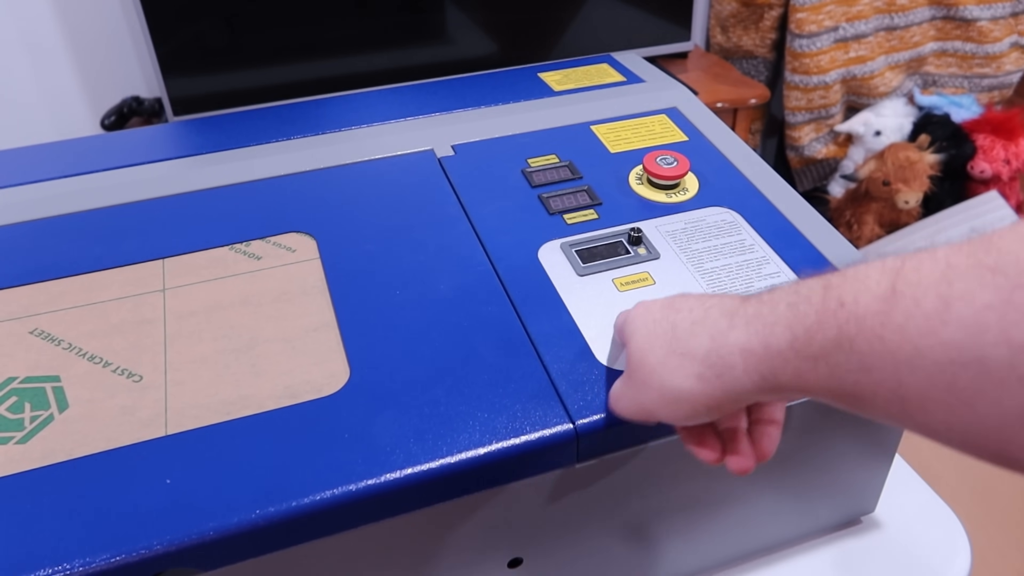